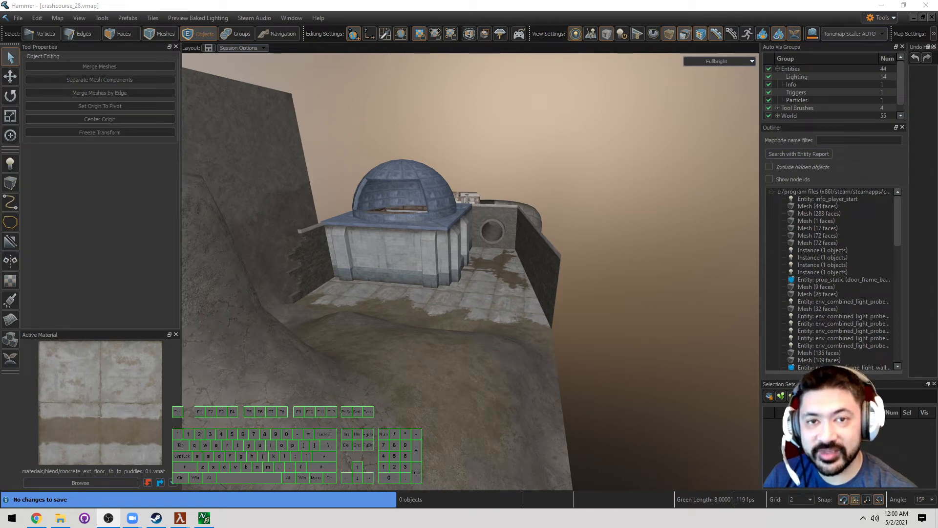
mouse_move(600, 256)
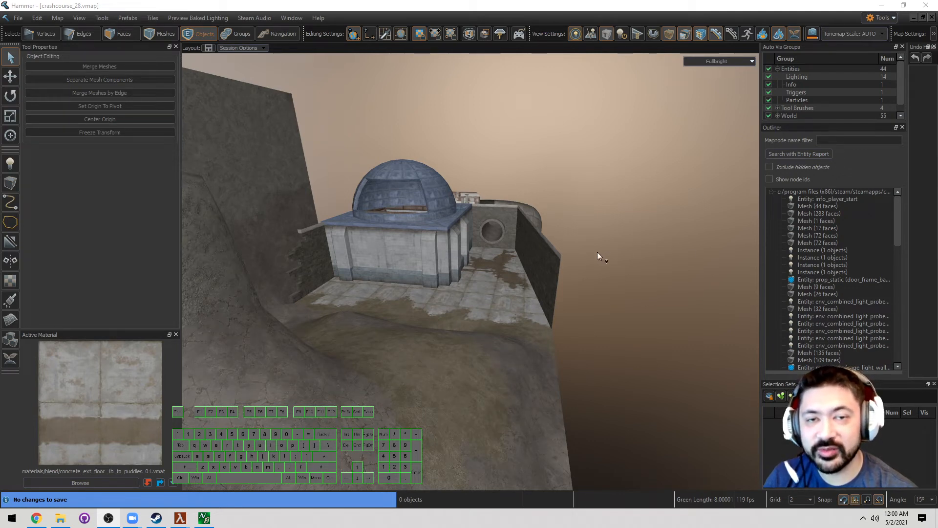
Extrude and angle the wall's end edges to form a bent two-part courtyard wall
left_click(83, 34)
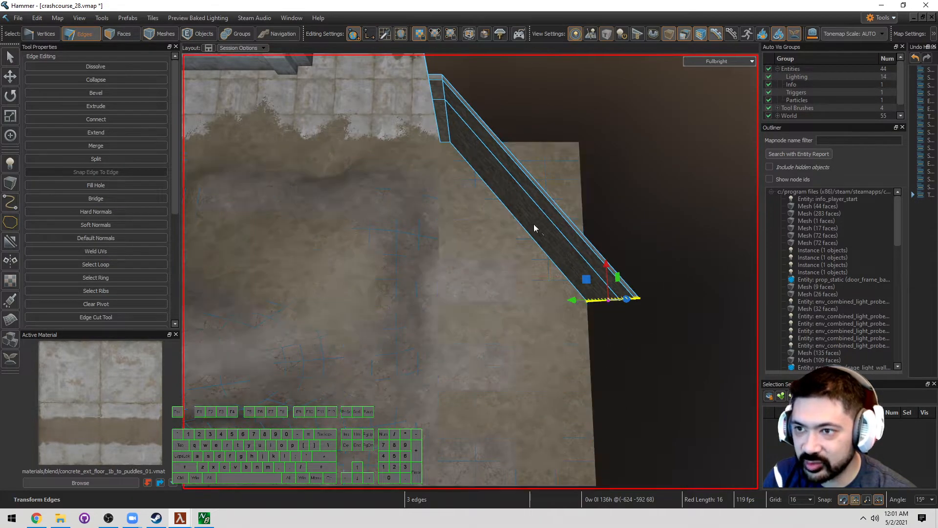
left_click(46, 33)
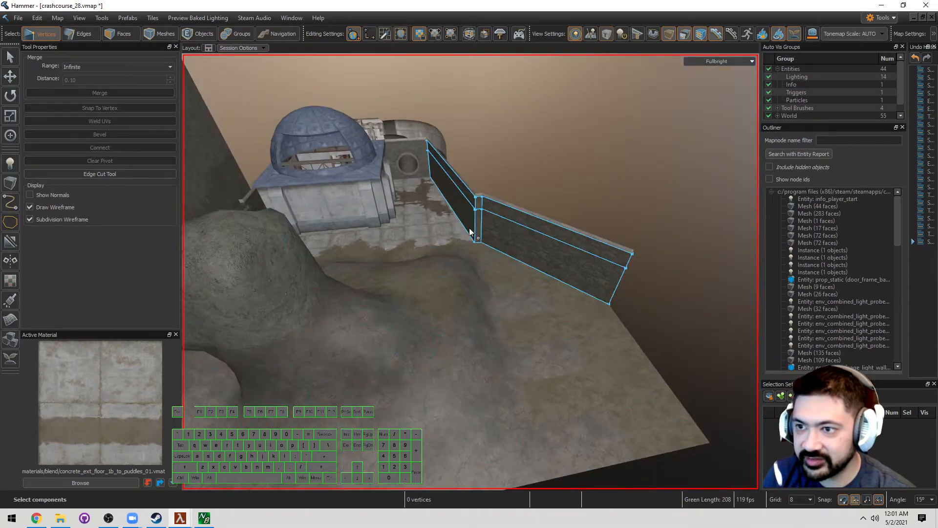
left_click(125, 33)
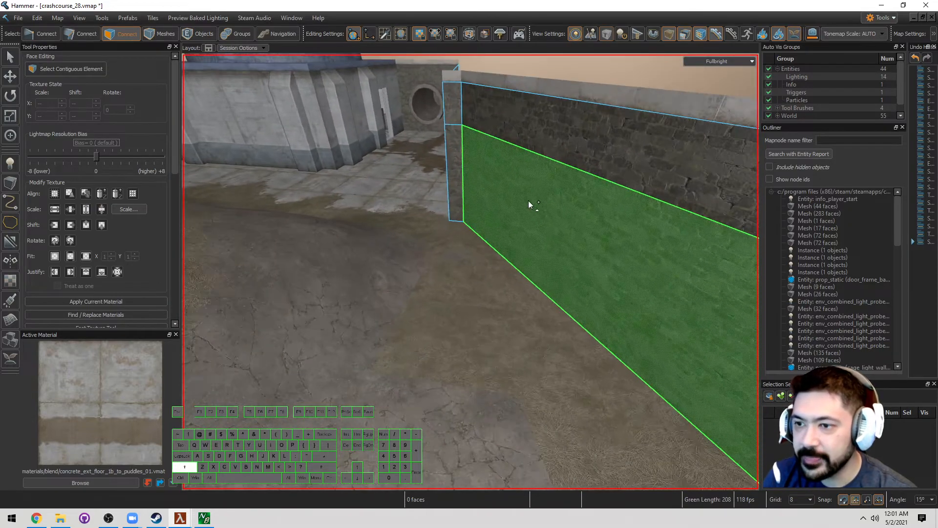
left_click(10, 183)
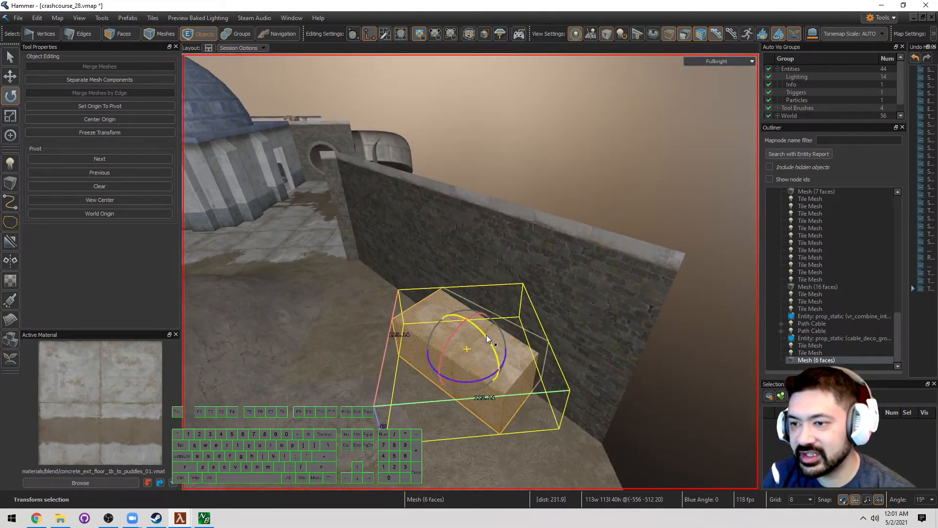
key("Delete")
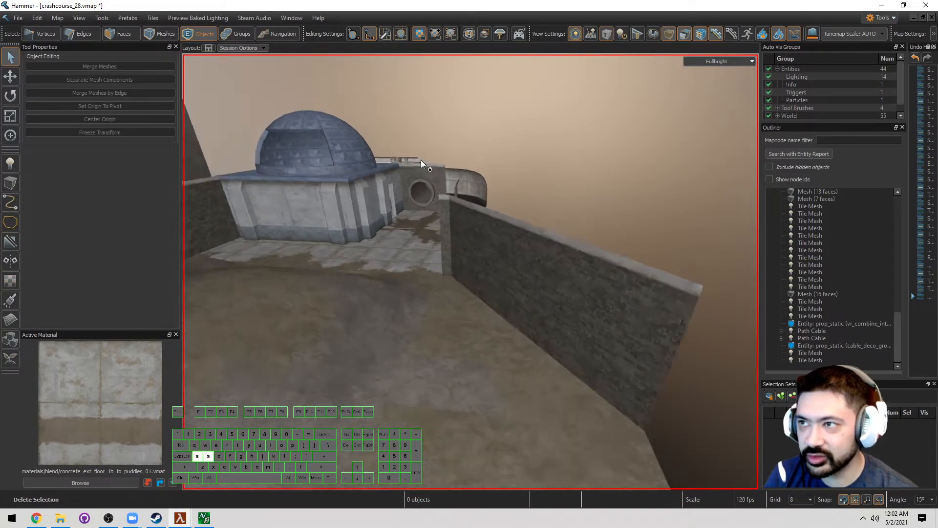
Align the work plane to the angled wall and extract its front faces into a separate mesh
left_click(353, 33)
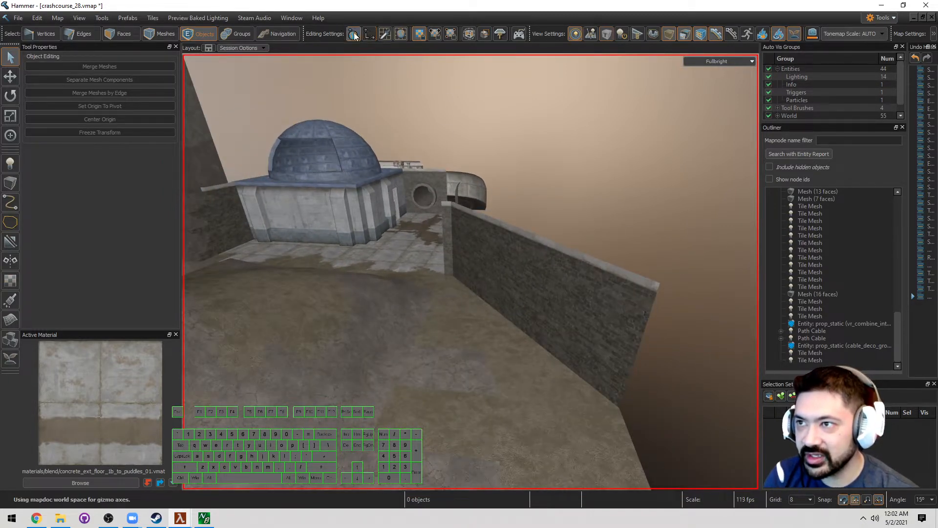
mouse_move(385, 34)
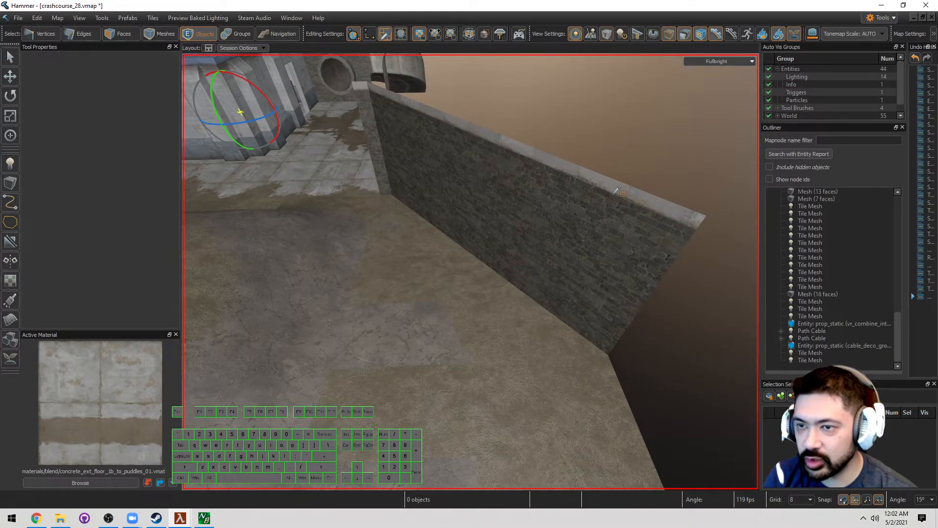
mouse_move(515, 258)
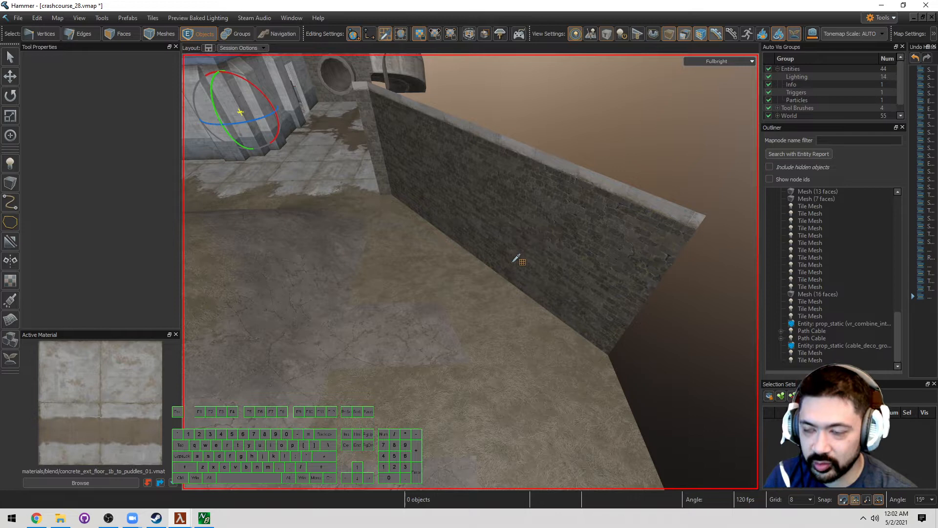
mouse_move(526, 307)
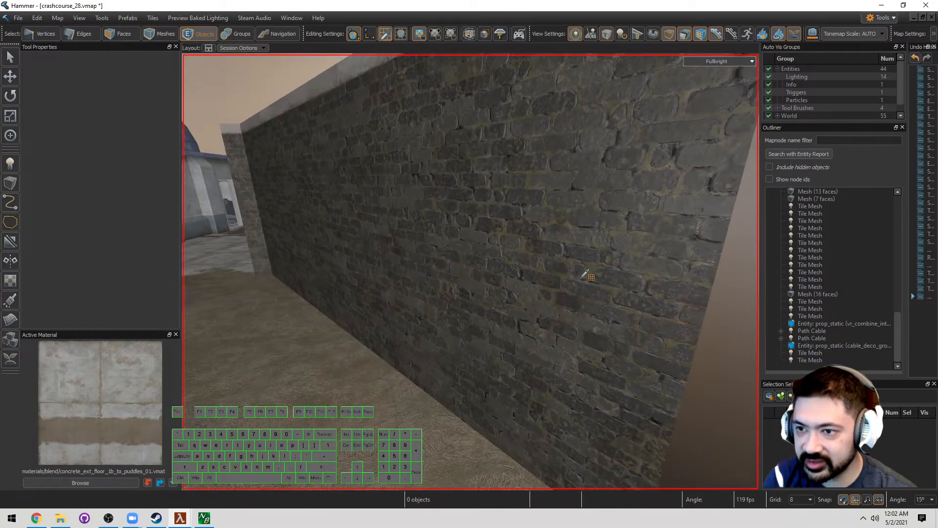
left_click(716, 60)
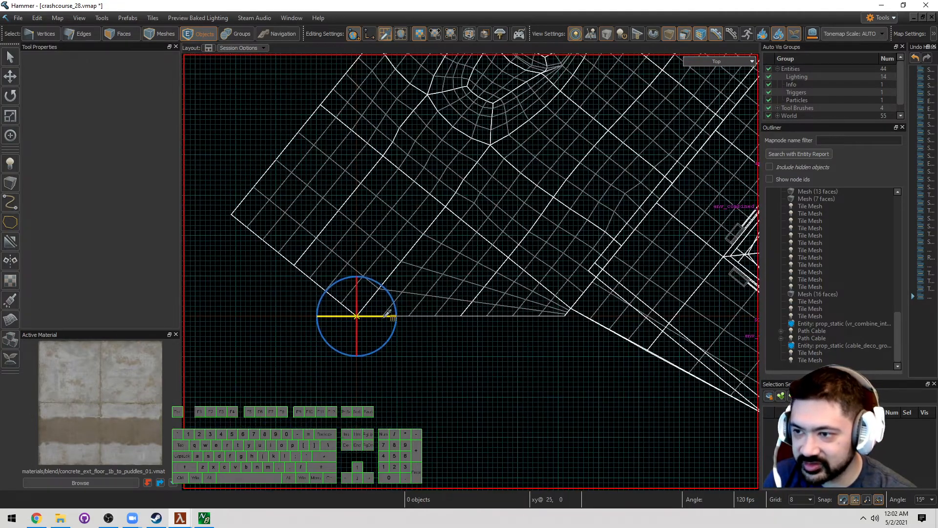
mouse_move(541, 314)
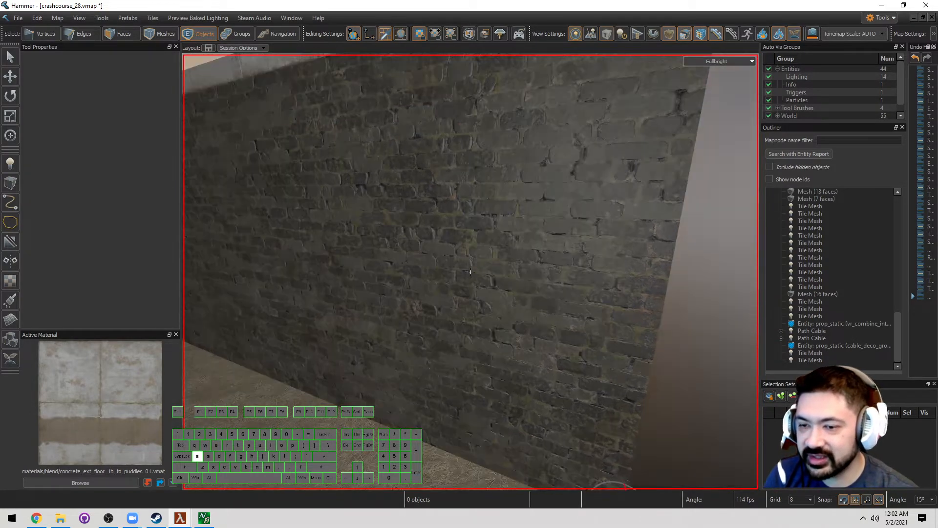
left_click(119, 33)
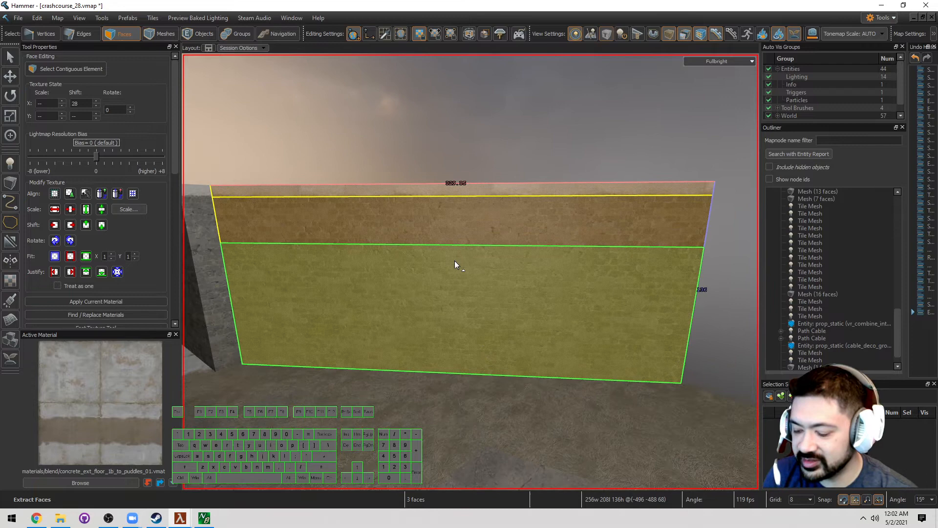
Connect the wall's horizontal edges twice to add two vertical cuts bounding the doorway
left_click(81, 33)
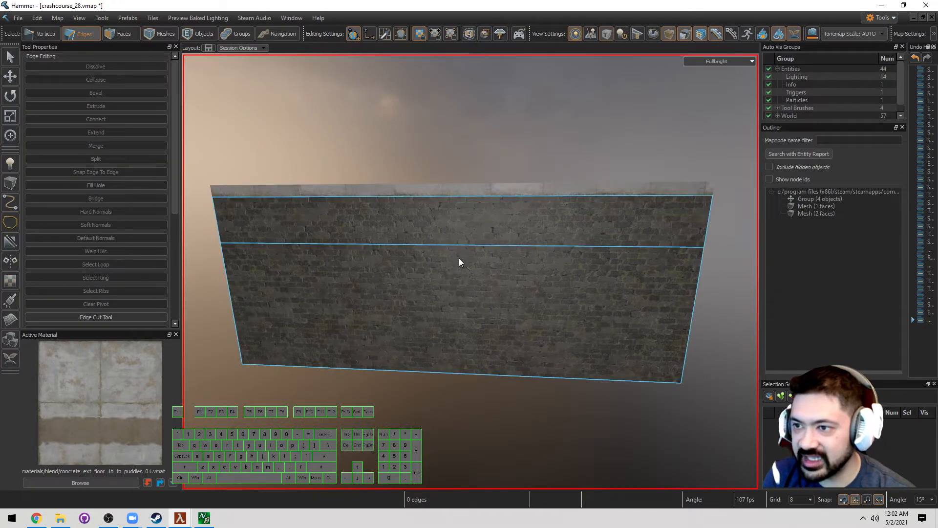
left_click(460, 245)
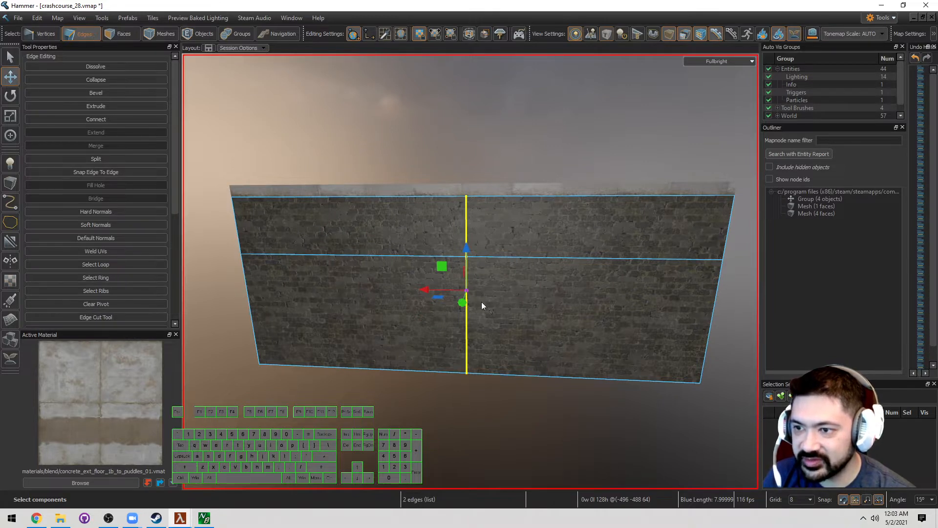
left_click(96, 93)
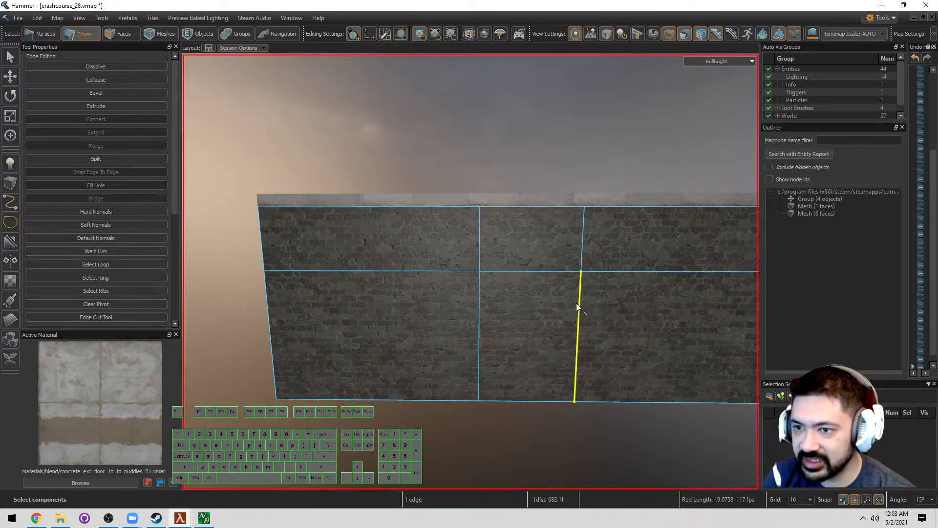
left_click(580, 308)
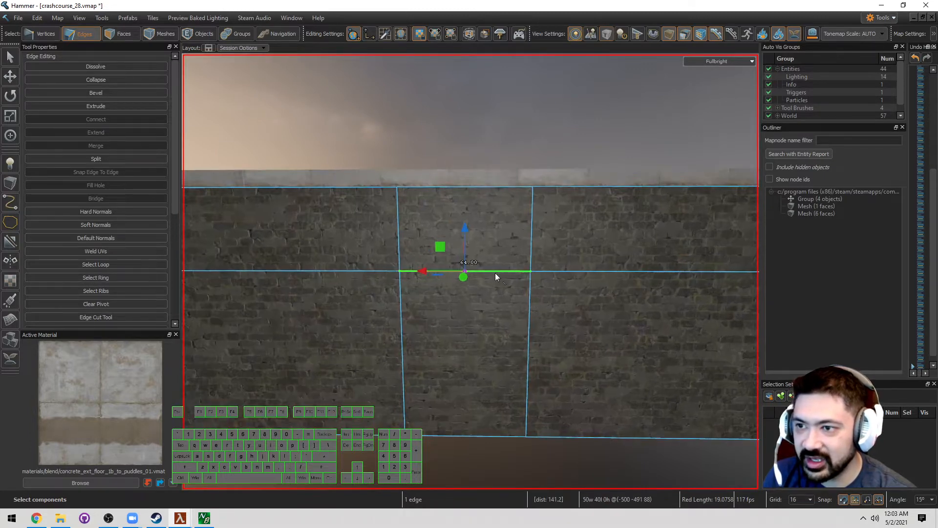
Arc the doorway's middle horizontal edge with height 32 and 16 steps into a rounded top
left_click(96, 264)
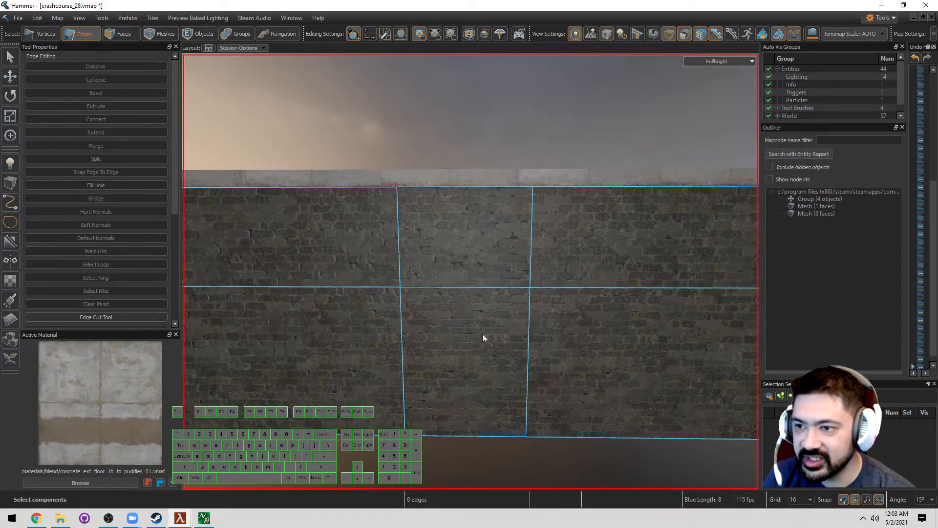
mouse_move(500, 199)
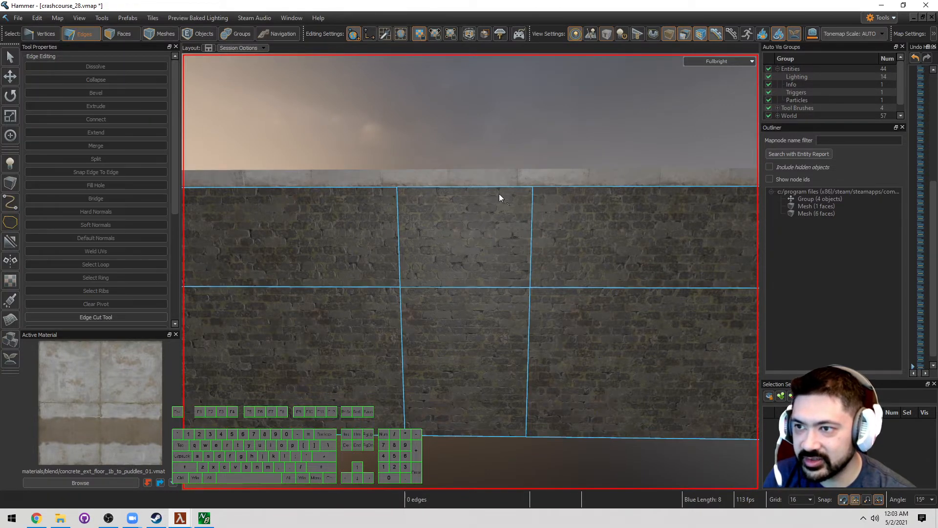
left_click(125, 33)
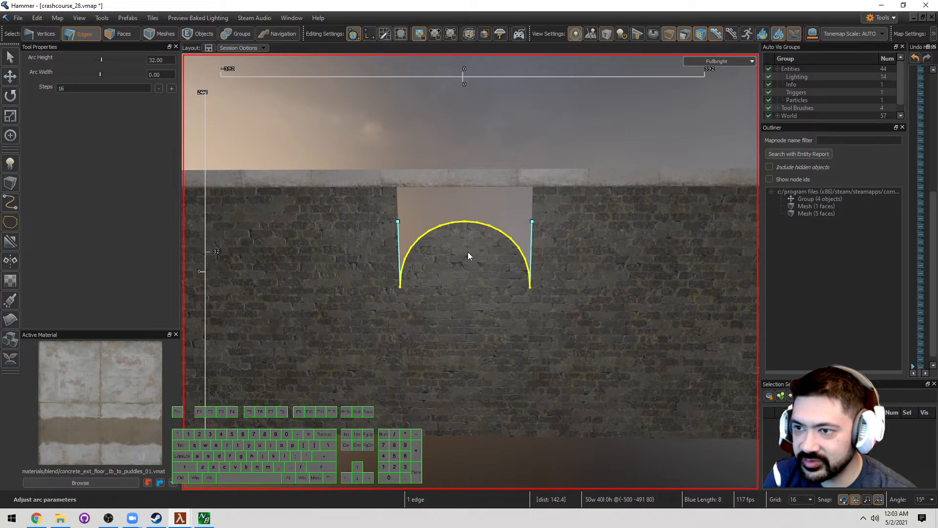
left_click(124, 33)
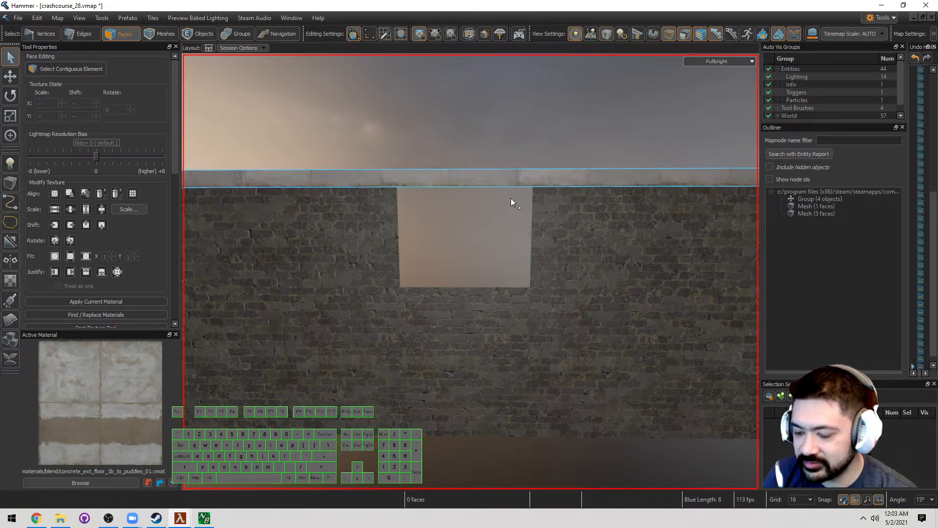
Cut an arched curve into the rectangular doorway patch on the brick wall face
left_click(84, 33)
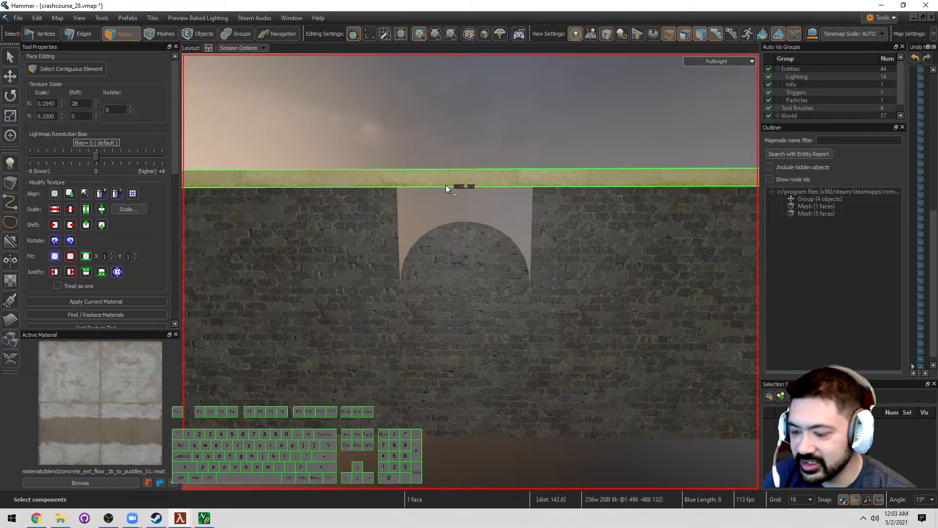
left_click(81, 34)
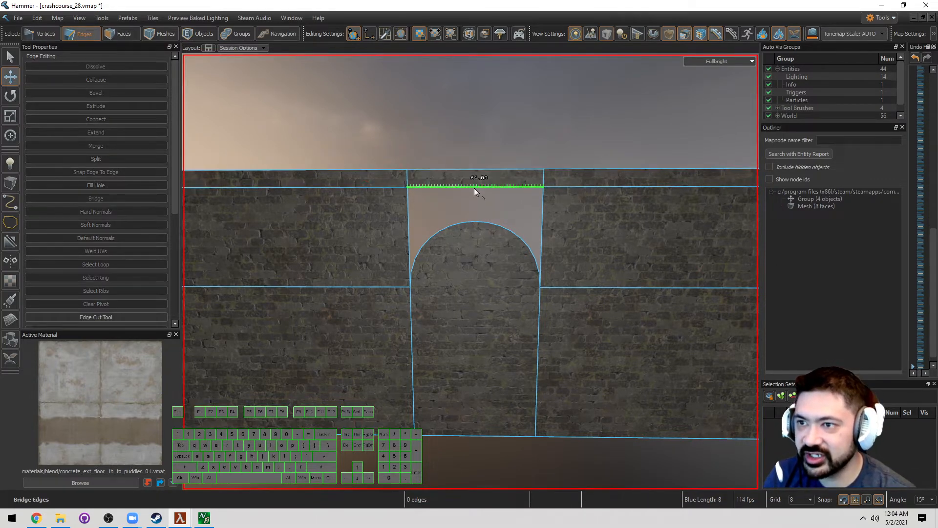
Build a new face from the edge loop outlining the arch
left_click(95, 264)
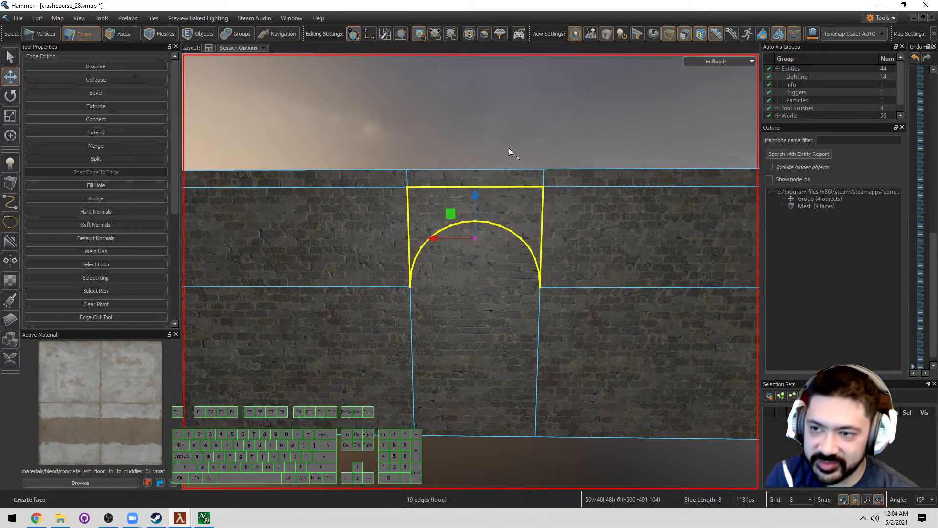
left_click(126, 33)
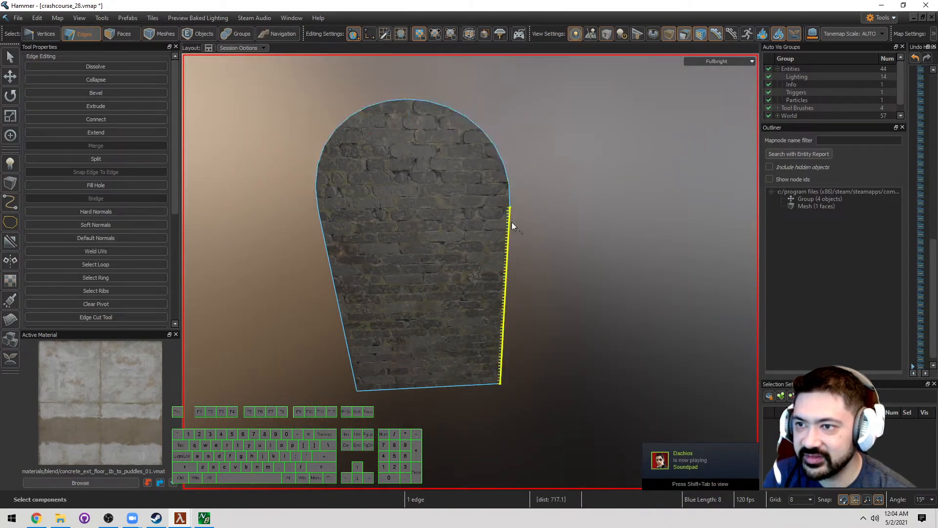
Extrude the arch's curved and side edges, minus the bottom, into a stone frame rim
left_click(96, 264)
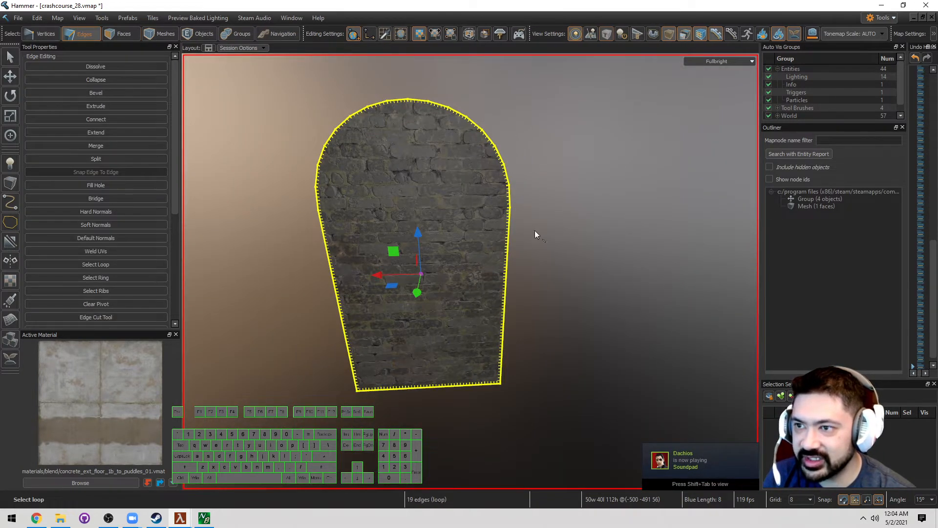
left_click(86, 34)
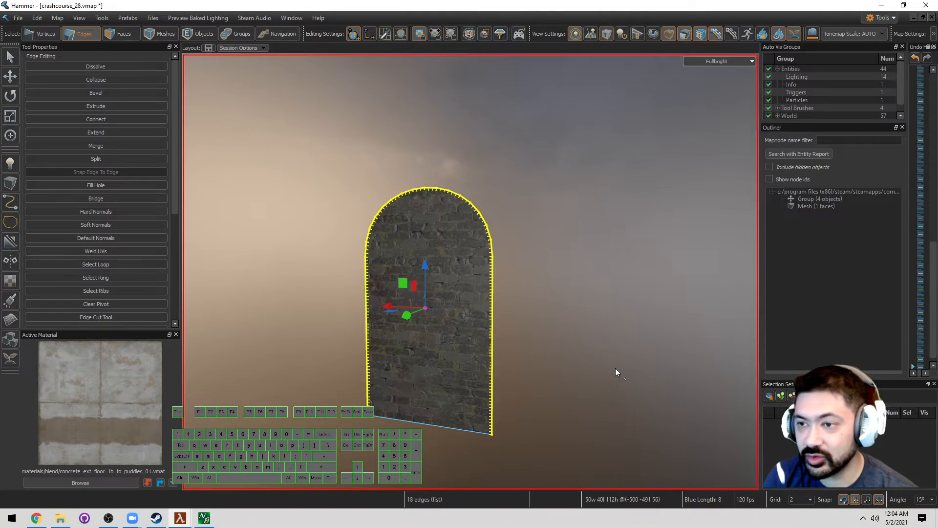
mouse_move(607, 377)
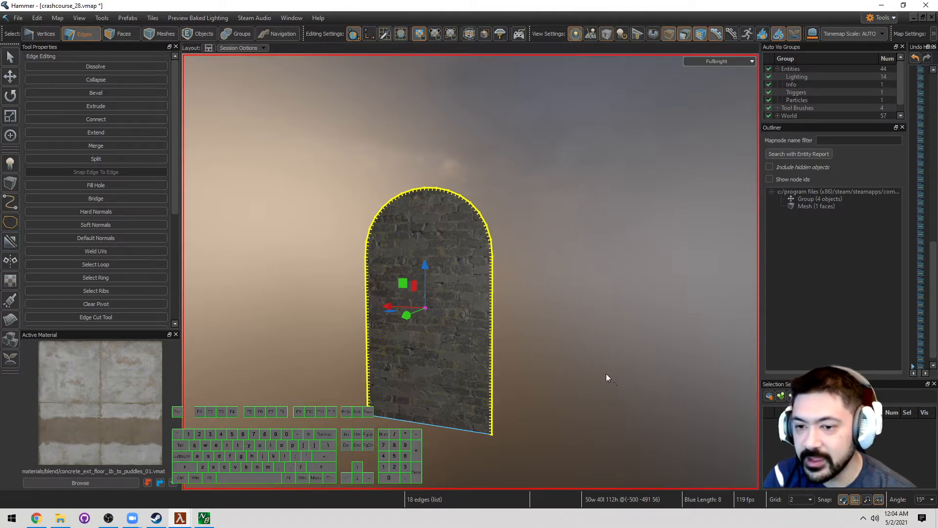
left_click(95, 132)
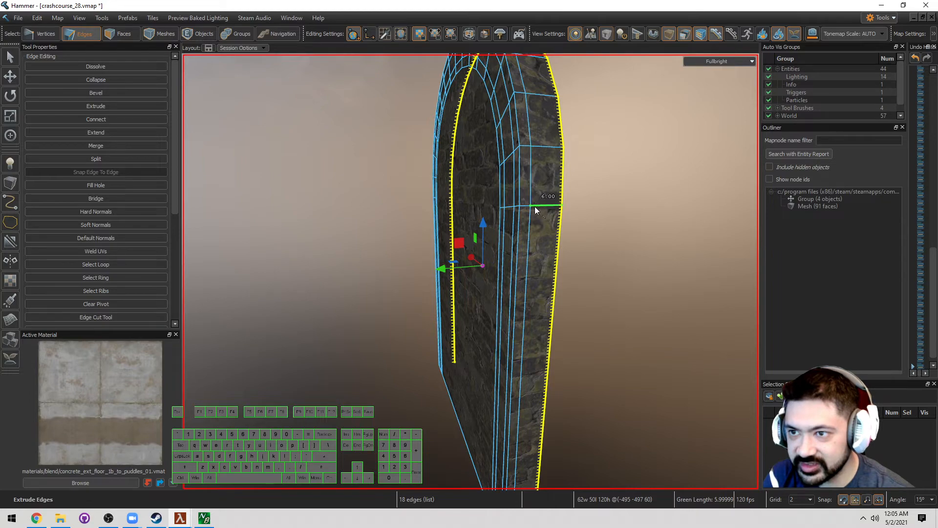
Extrude the frame's base faces and delete the leftover geometry
left_click(126, 34)
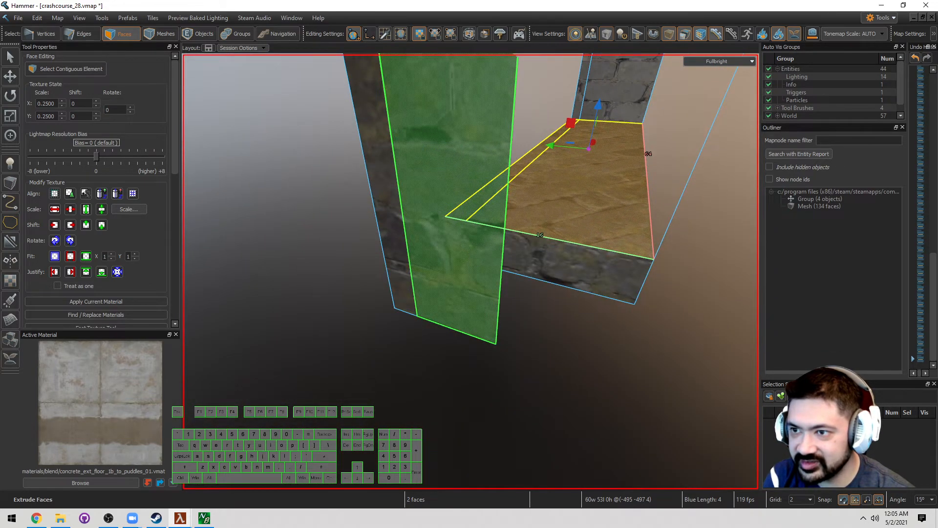
key("w")
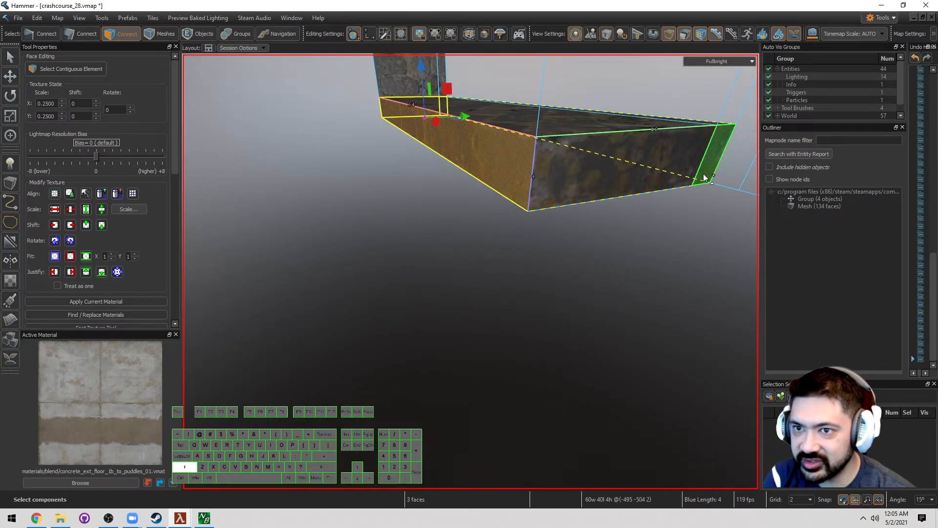
key("Delete")
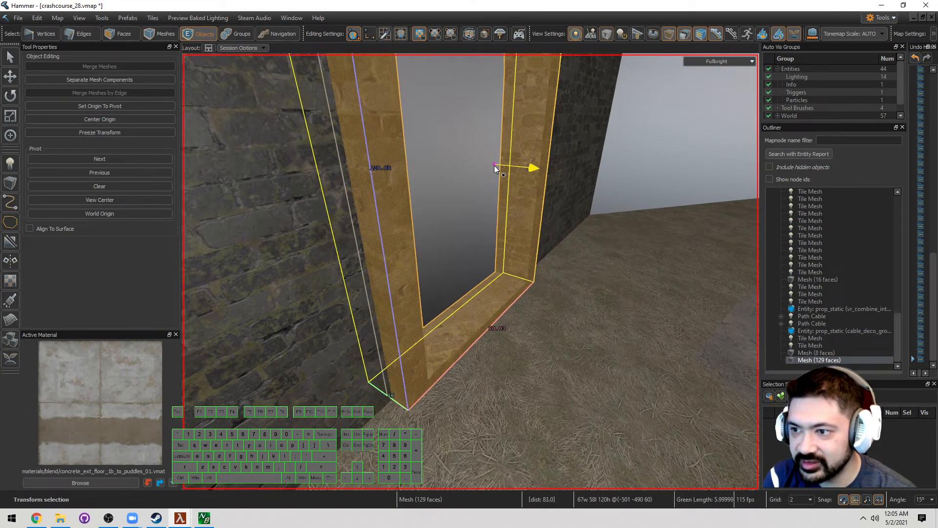
Move the frame mesh into the wall opening and apply Soft Normals to its curved surfaces
left_click(81, 34)
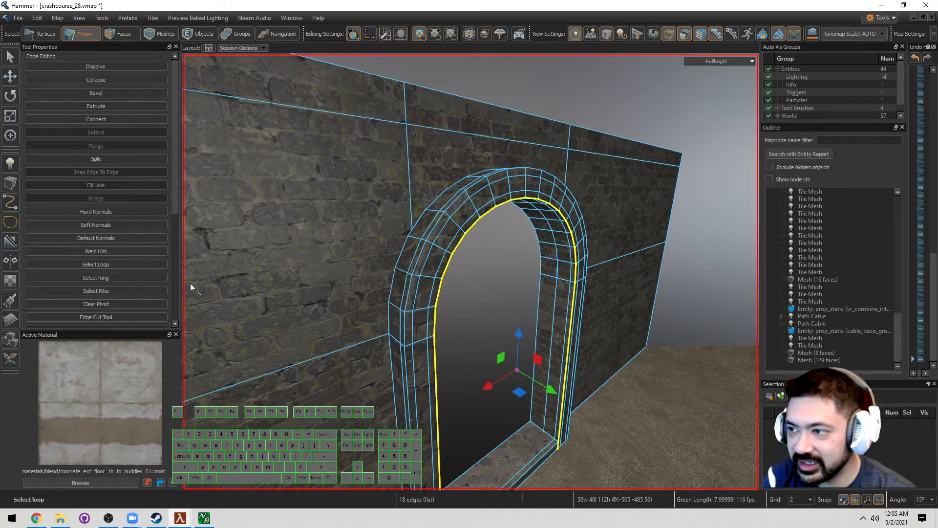
scroll("down", 3)
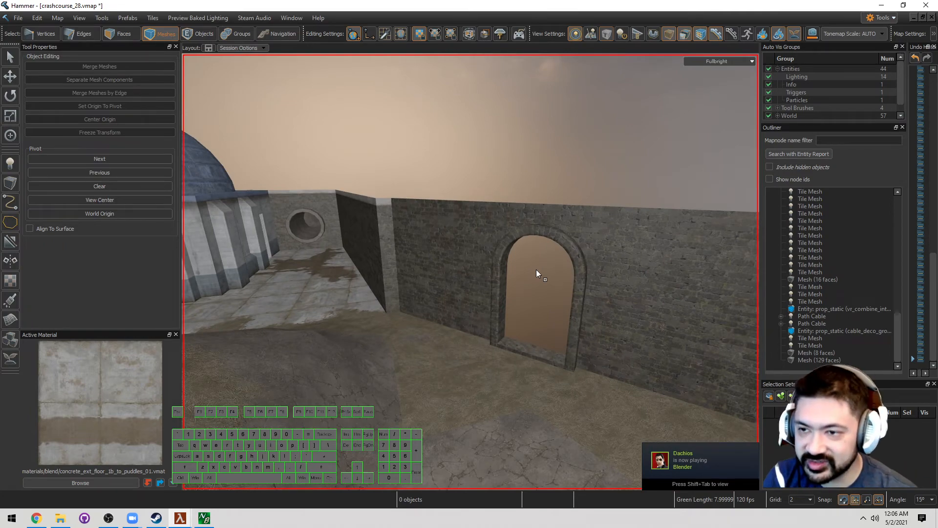
mouse_move(546, 287)
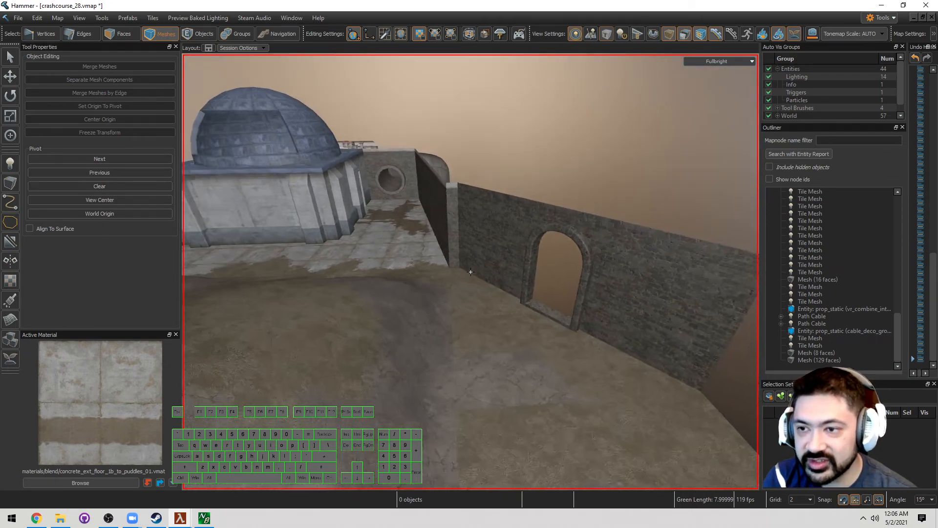
Check the courtyard layout from the Top view, return to 3D and pick the Block tool
left_click(717, 60)
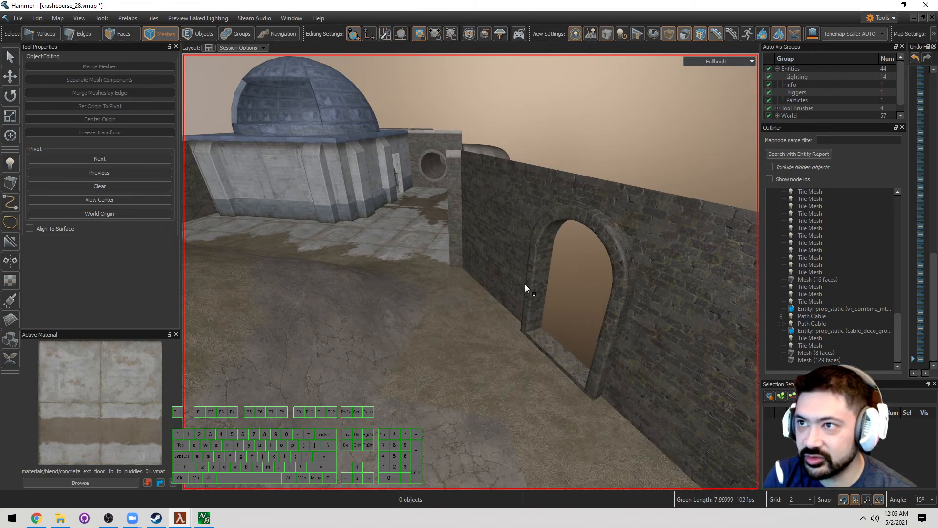
left_click(716, 61)
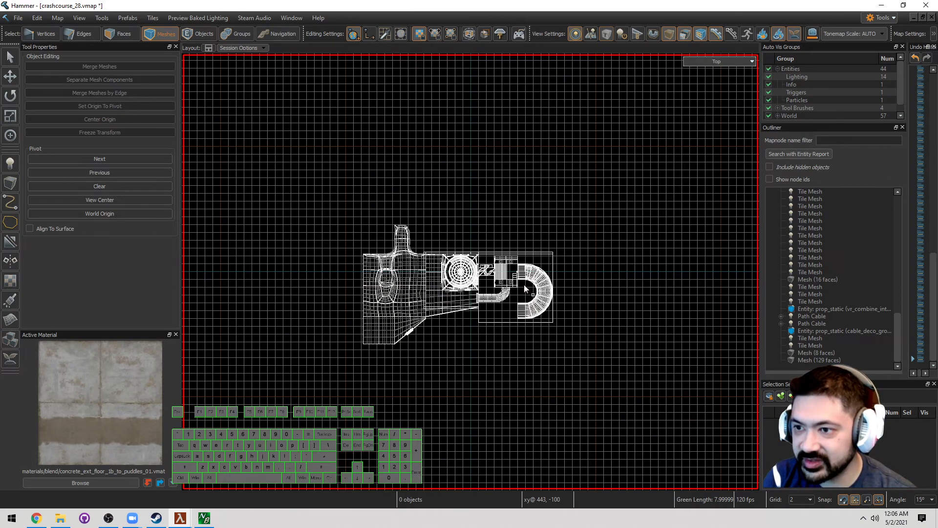
scroll("up", 3)
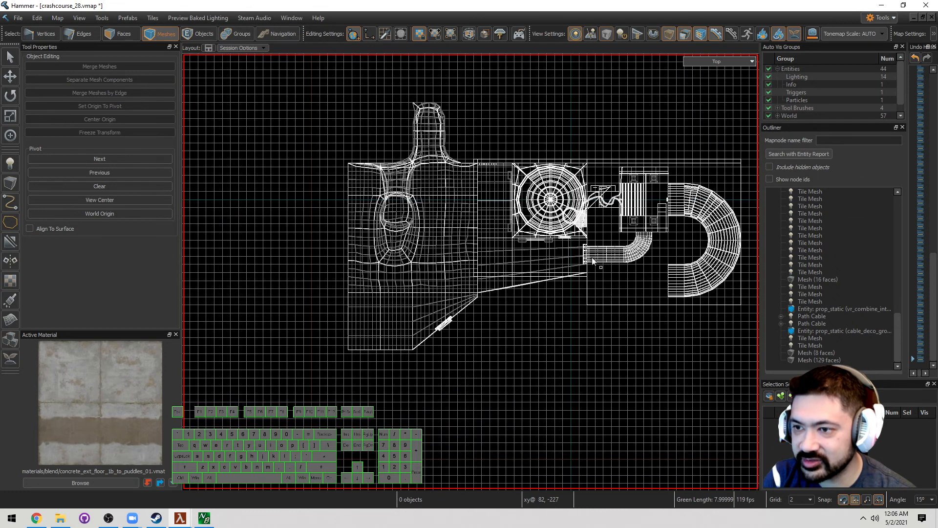
left_click(717, 60)
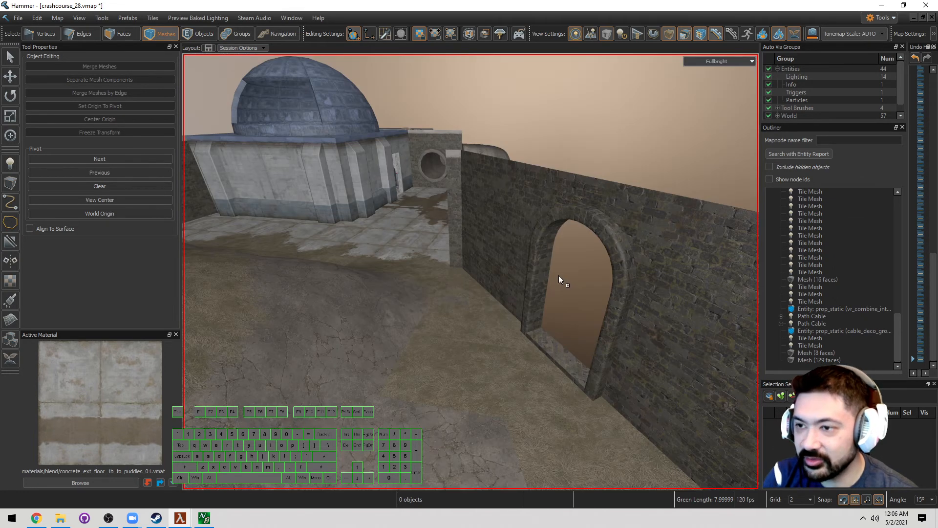
left_click(10, 183)
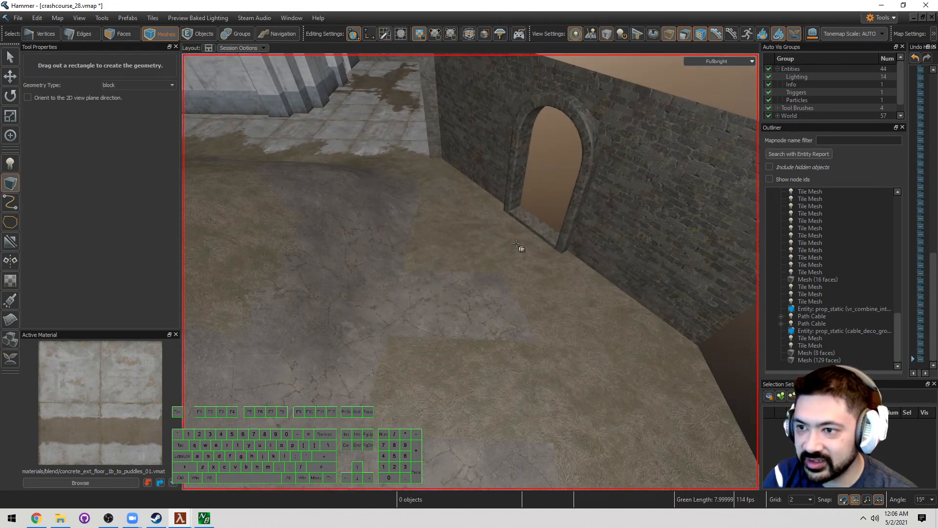